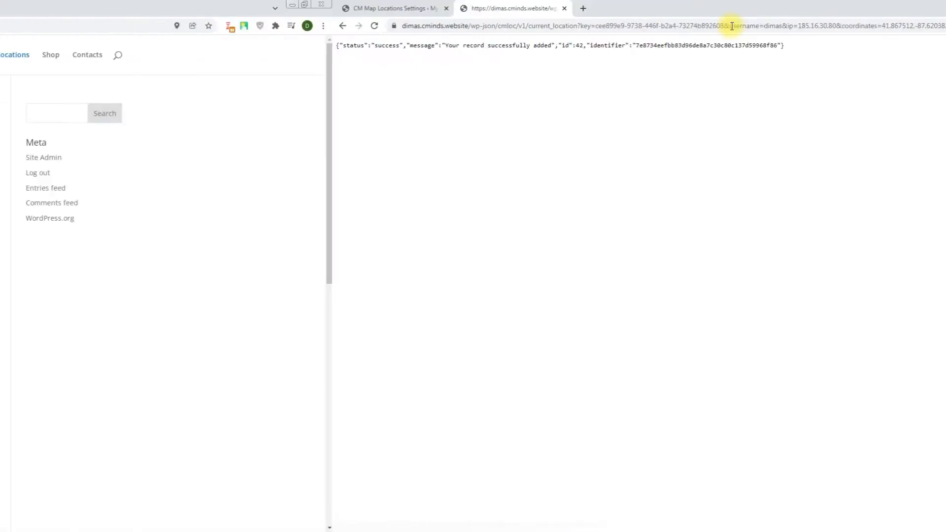
Confirm the cmloc/v1/current_location API call returned success, then return to the WordPress admin tab.
{"action": "left_click", "coordinate": [174, 8]}
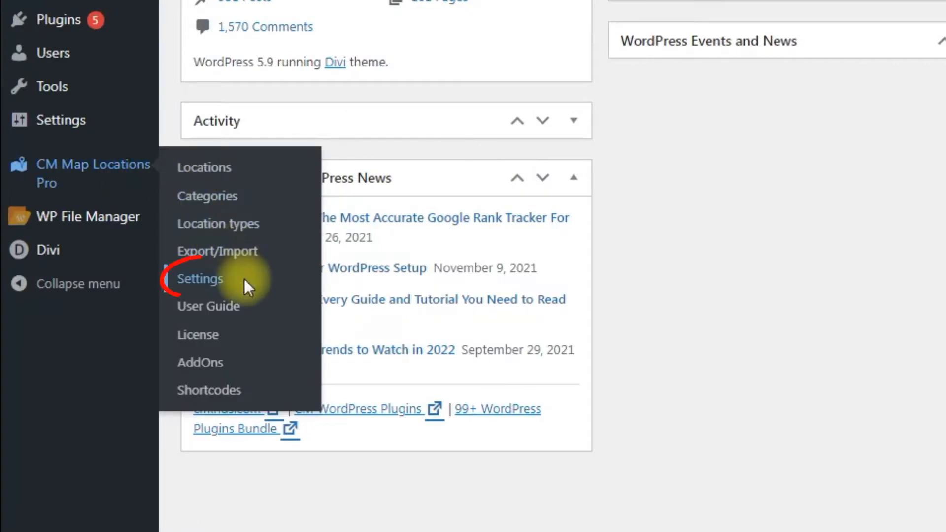
In CM Map Locations settings, set Enable REST API to Yes and generate the API key.
{"action": "left_click", "coordinate": [199, 279]}
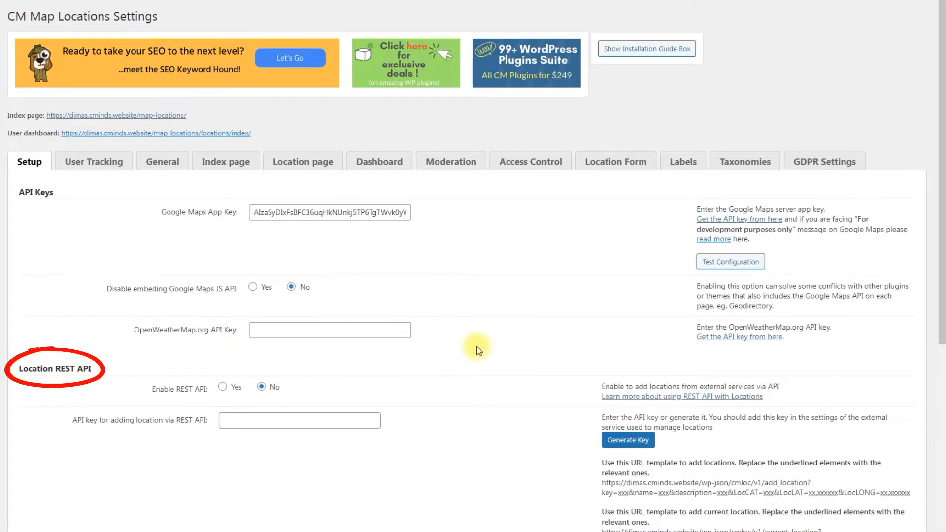
{"action": "scroll", "scroll_direction": "down", "scroll_amount": 3}
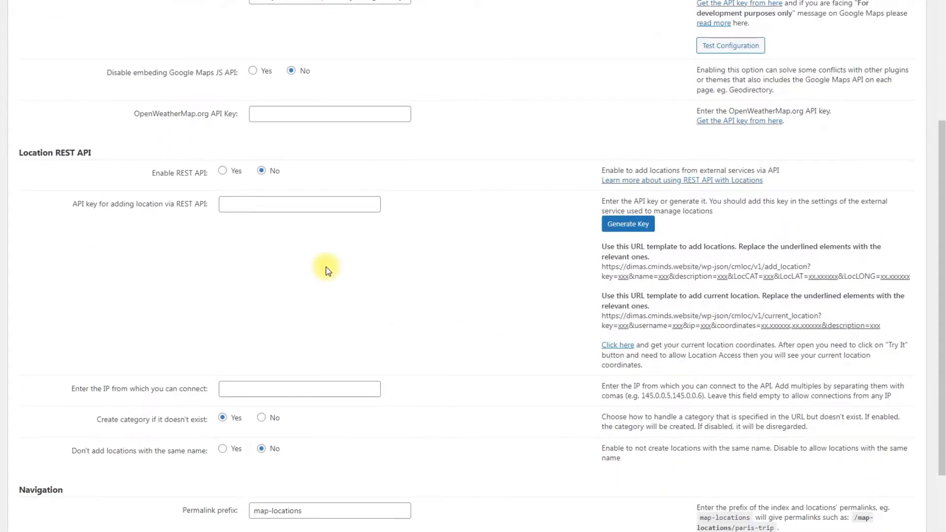
{"action": "left_click", "coordinate": [222, 171]}
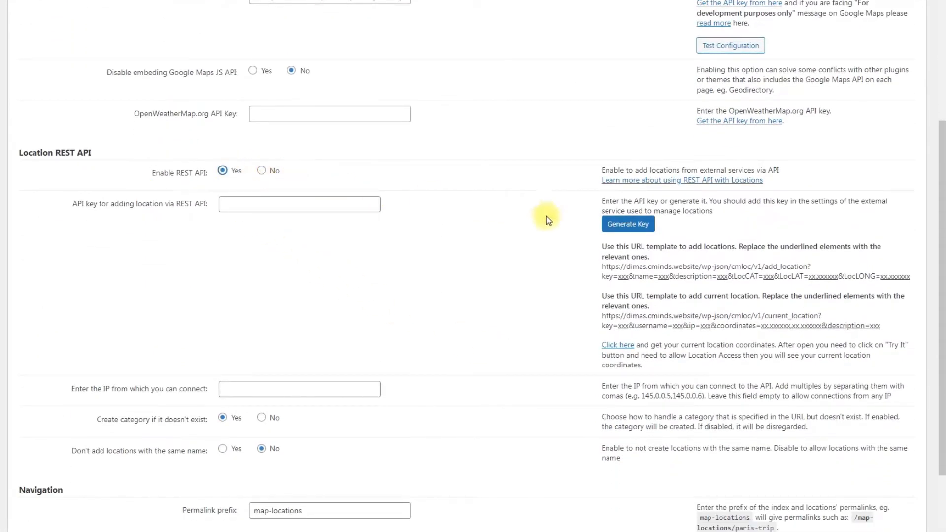
{"action": "left_click", "coordinate": [627, 223]}
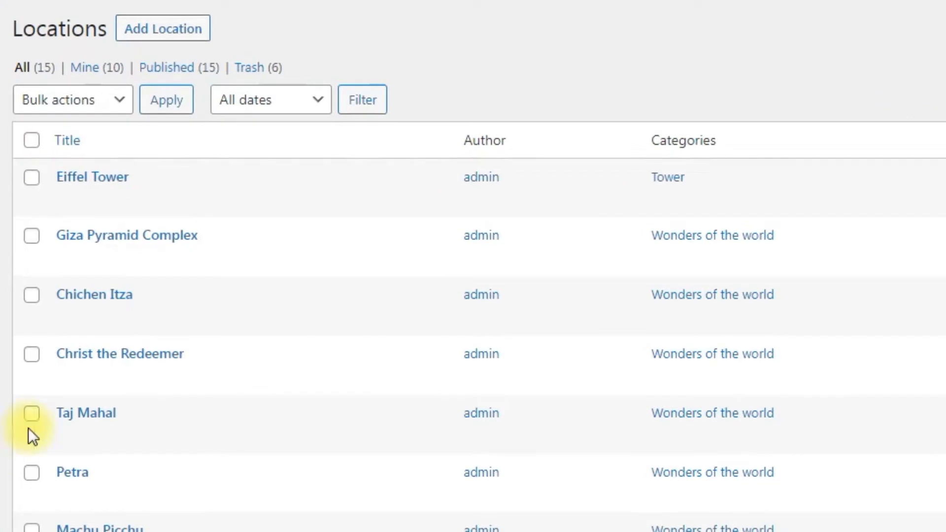
Open the Eiffel Tower location from the Paris map marker, then return to the settings tab.
{"action": "left_click", "coordinate": [177, 8]}
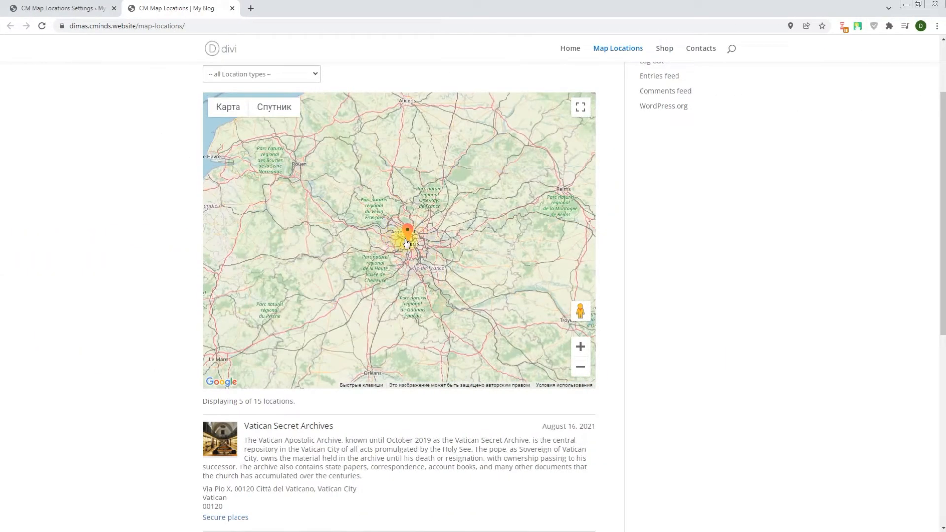
{"action": "left_click", "coordinate": [408, 231]}
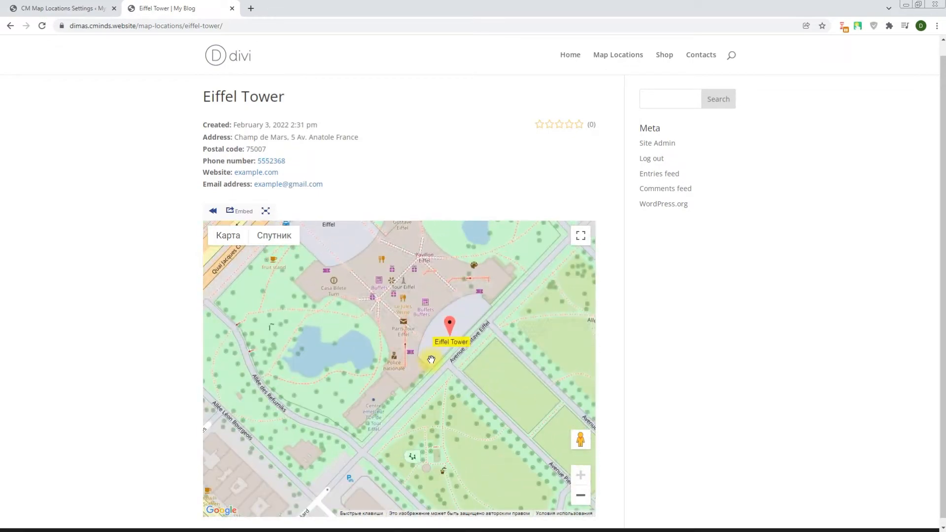
{"action": "left_click", "coordinate": [60, 8]}
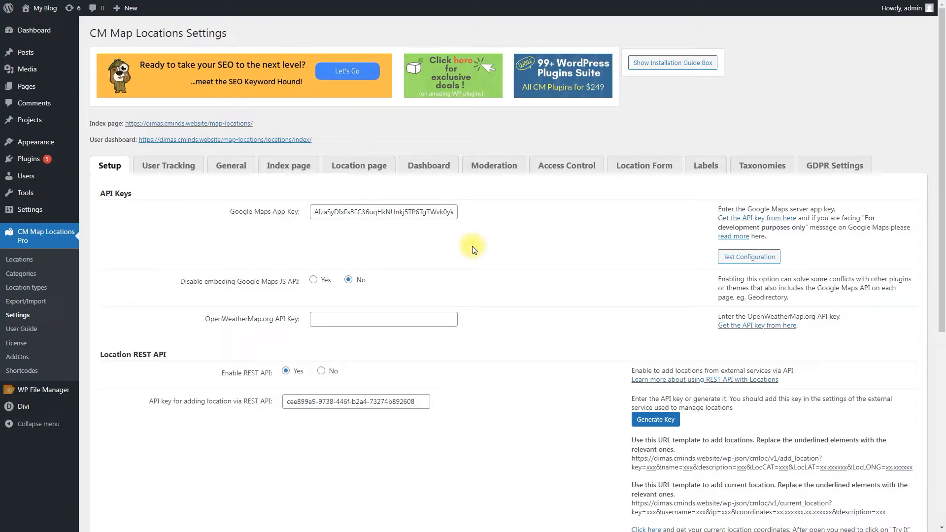
{"action": "left_click", "coordinate": [168, 166]}
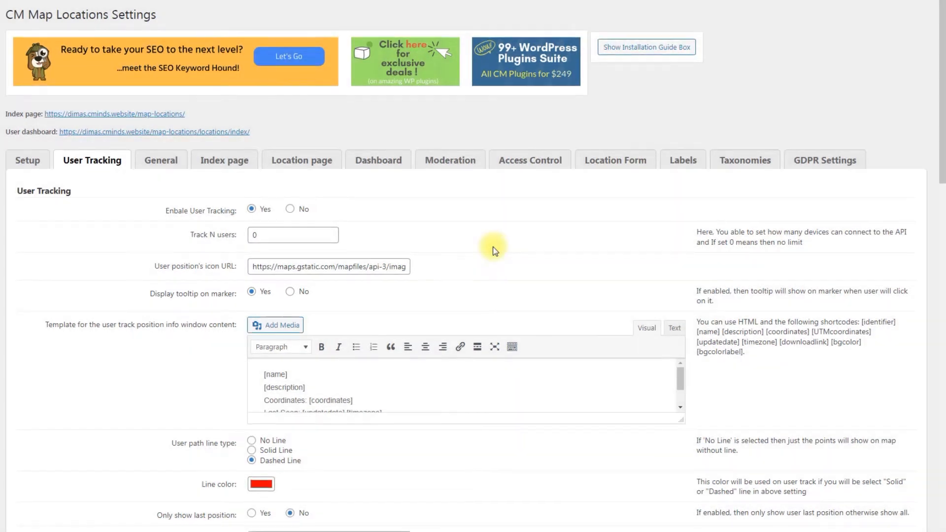
{"action": "scroll", "scroll_direction": "down", "scroll_amount": 3}
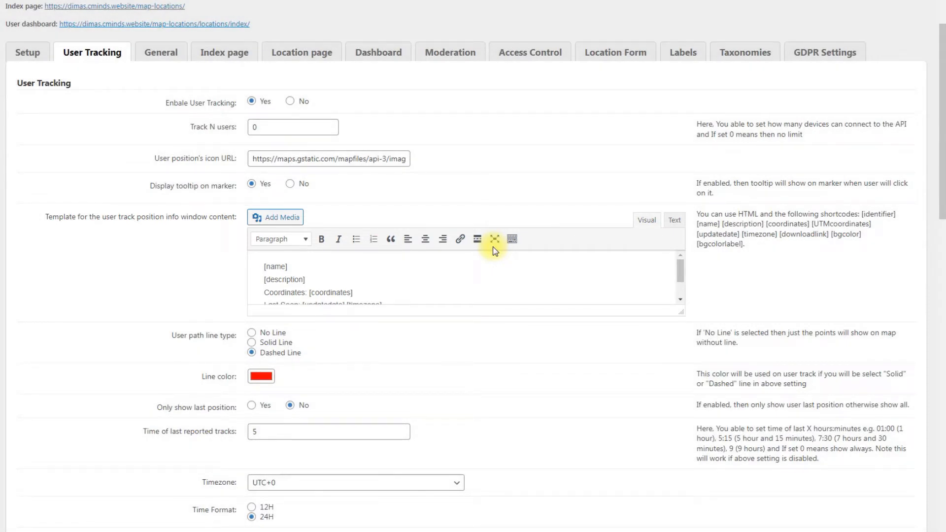
{"action": "left_click", "coordinate": [495, 239]}
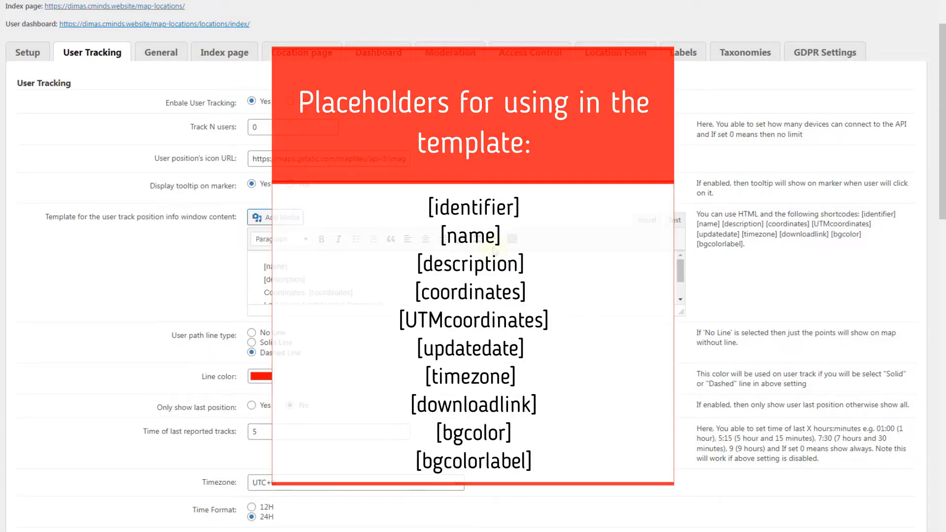
{"action": "scroll", "scroll_direction": "down", "scroll_amount": 3}
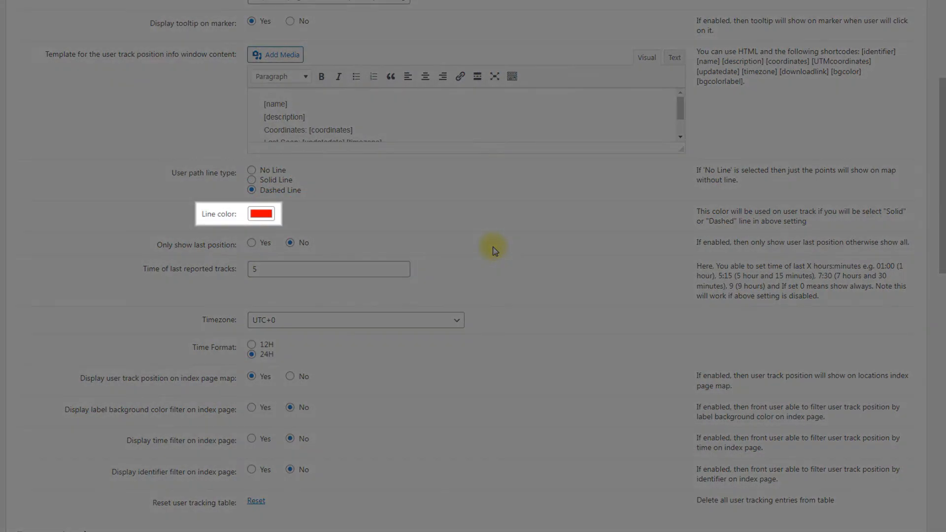
{"action": "left_click", "coordinate": [261, 213]}
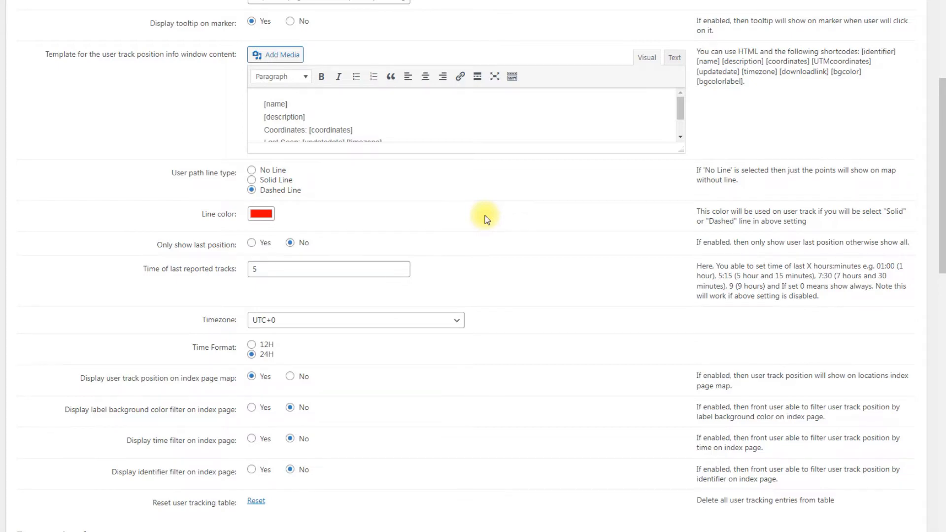
{"action": "scroll", "scroll_direction": "down", "scroll_amount": 3}
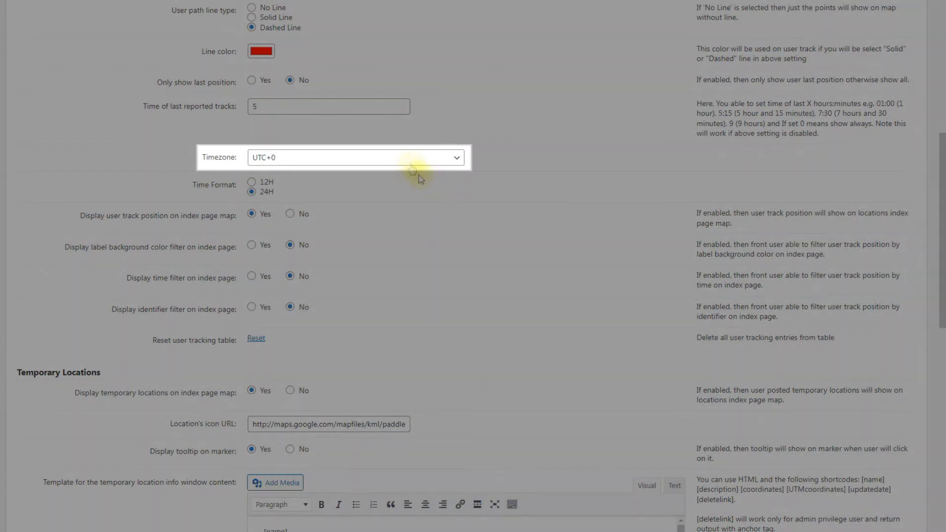
Select the 12H option under User Tracking Time Format.
{"action": "left_click", "coordinate": [355, 157]}
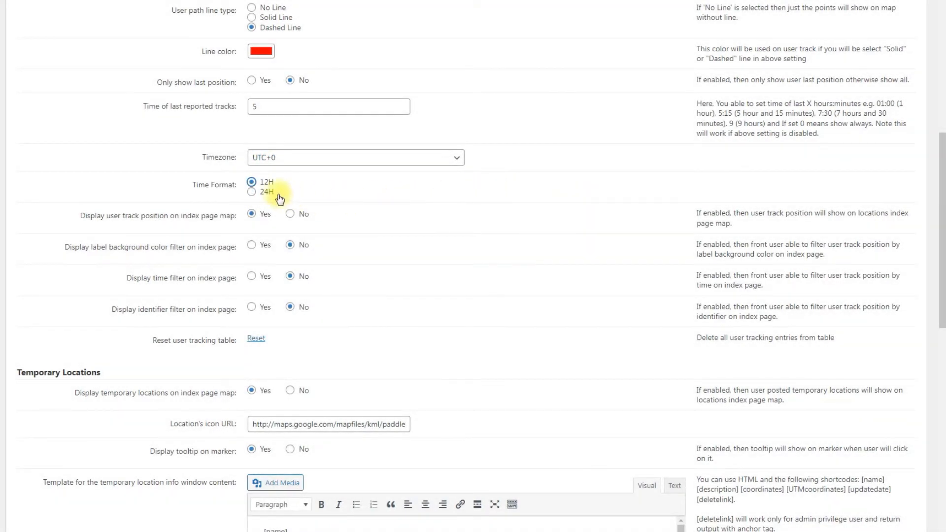
{"action": "left_click", "coordinate": [251, 191]}
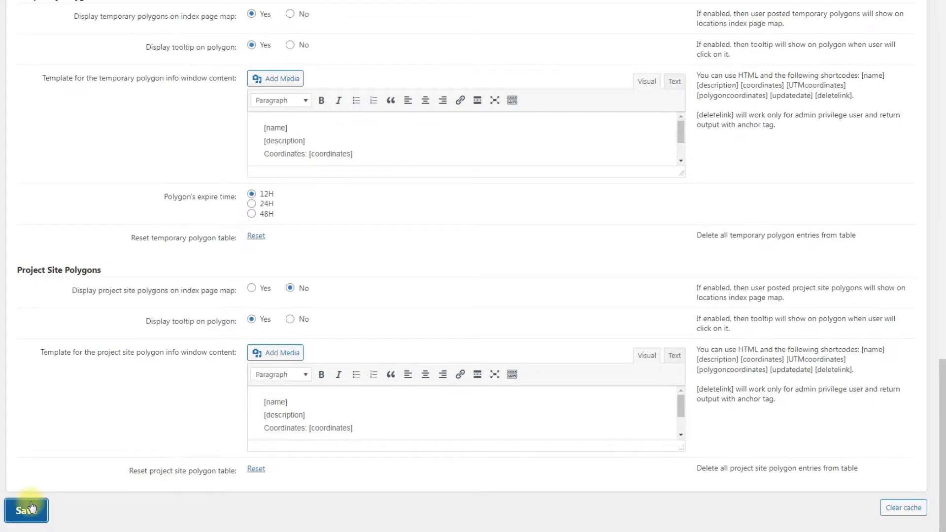
{"action": "left_click", "coordinate": [22, 510]}
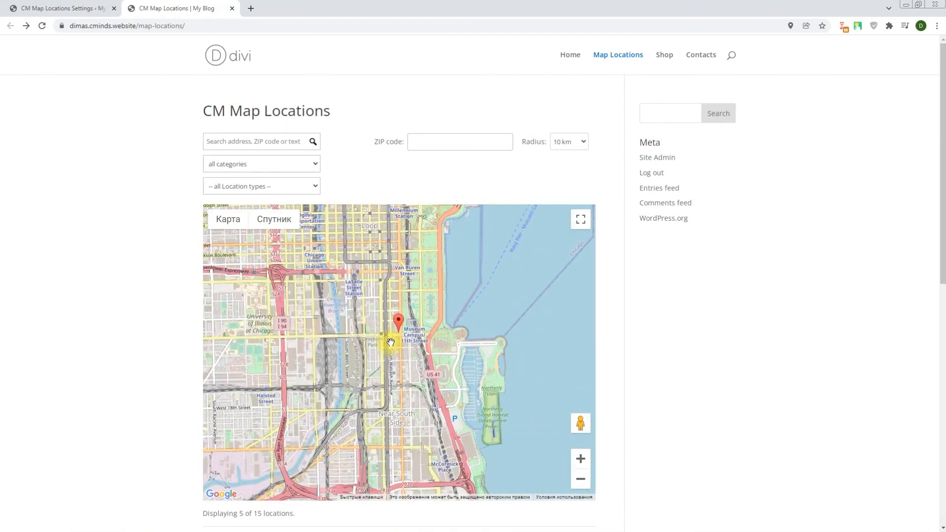
Open the info window for the red tracked-position marker near Chicago.
{"action": "left_click", "coordinate": [398, 322]}
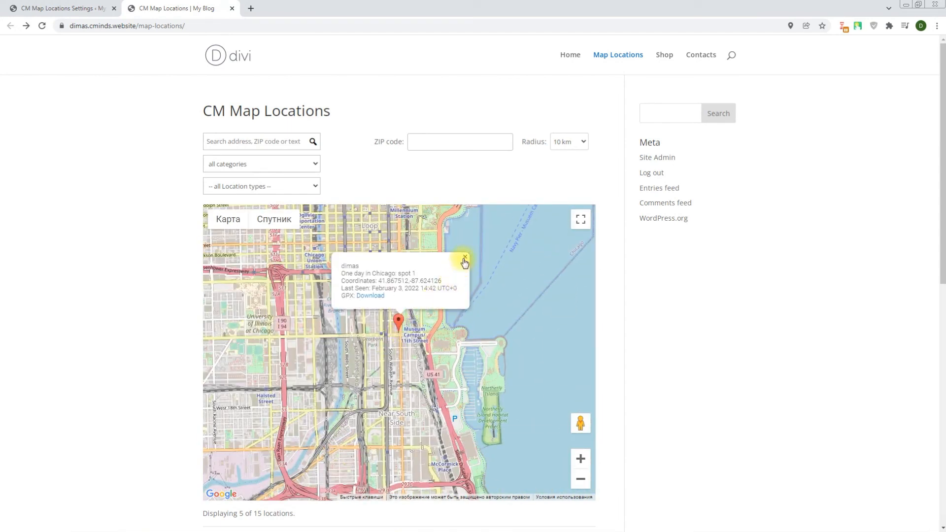